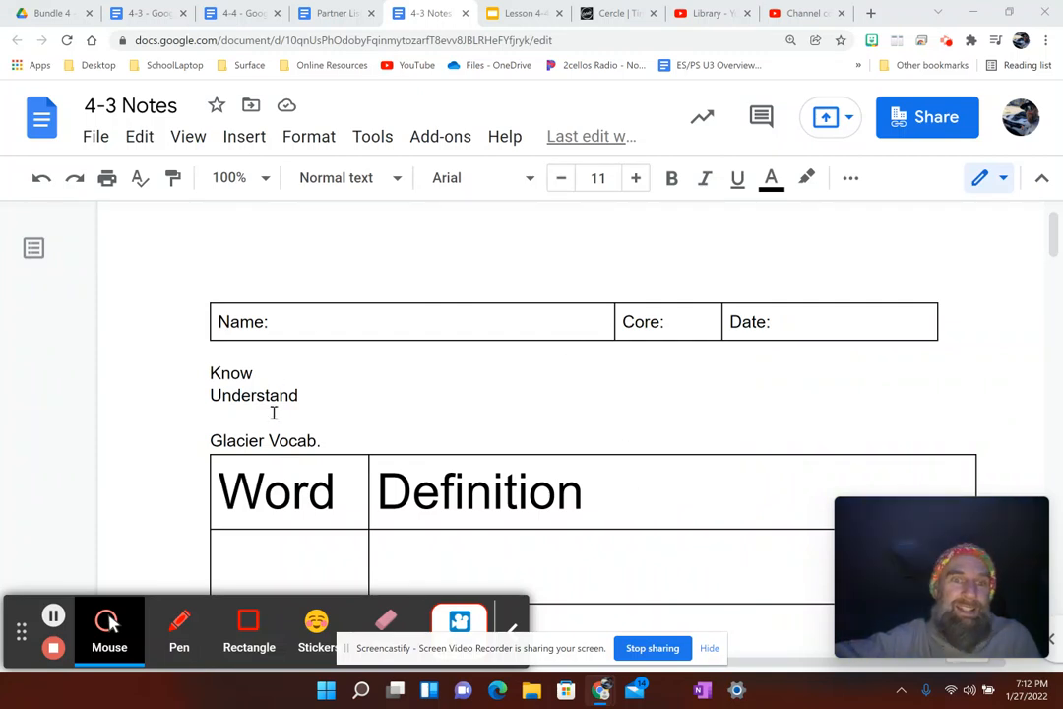
Step: Check the empty vocab table, review the Moraine-to-Crevasse word list in 4-3, then return to Notes
left_click(285, 562)
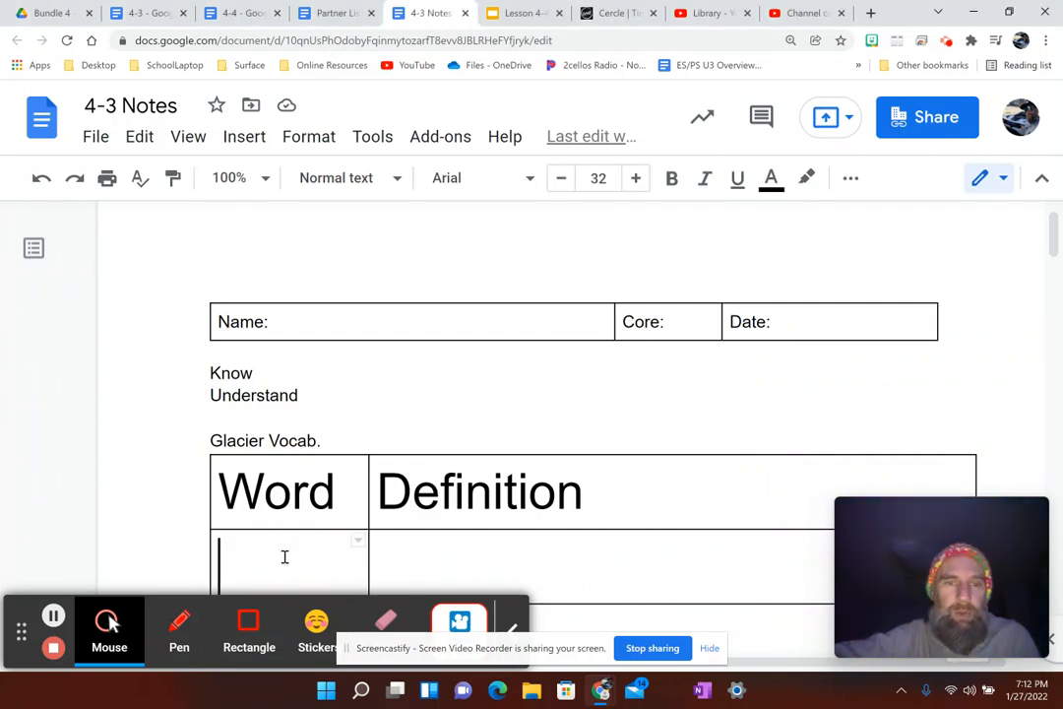
left_click(601, 566)
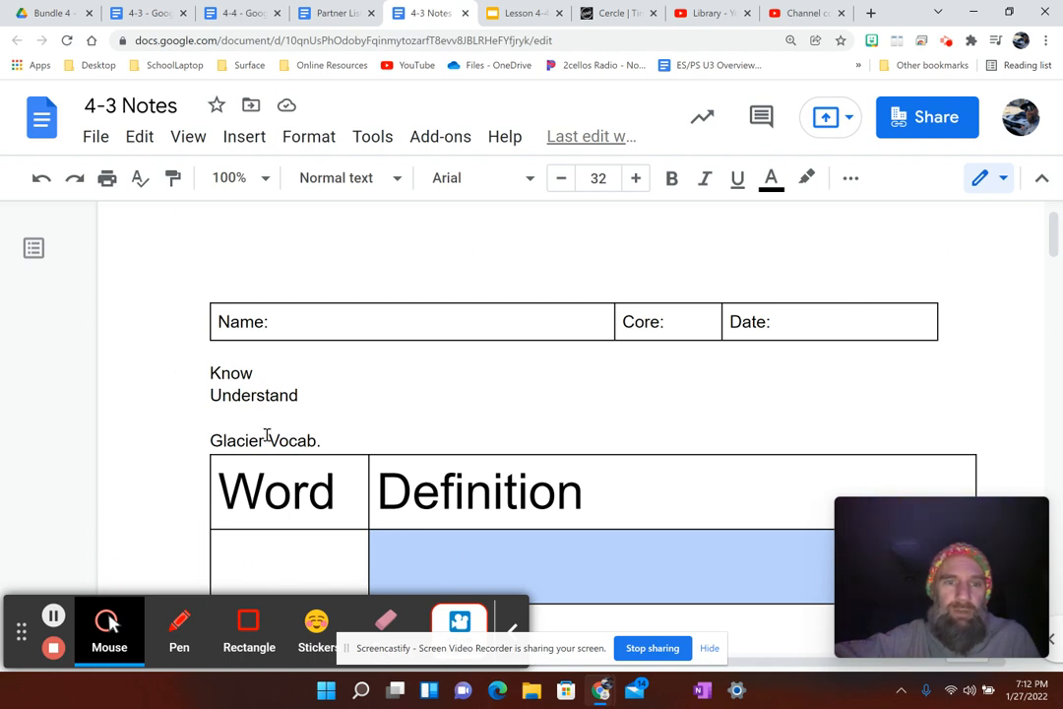
mouse_move(307, 99)
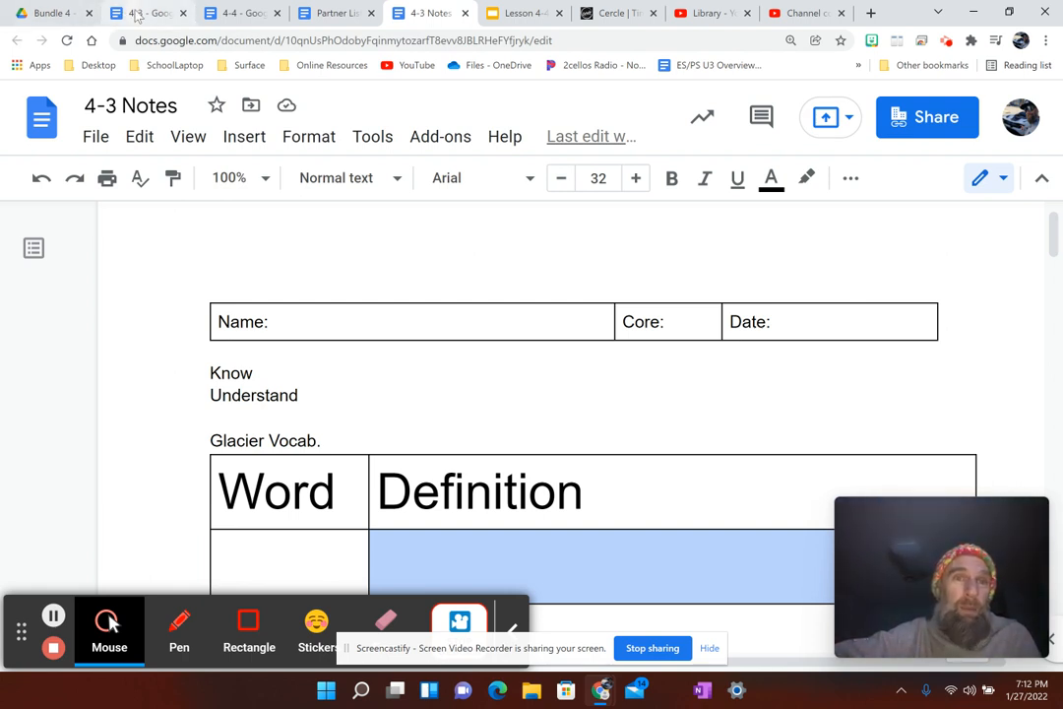
left_click(148, 12)
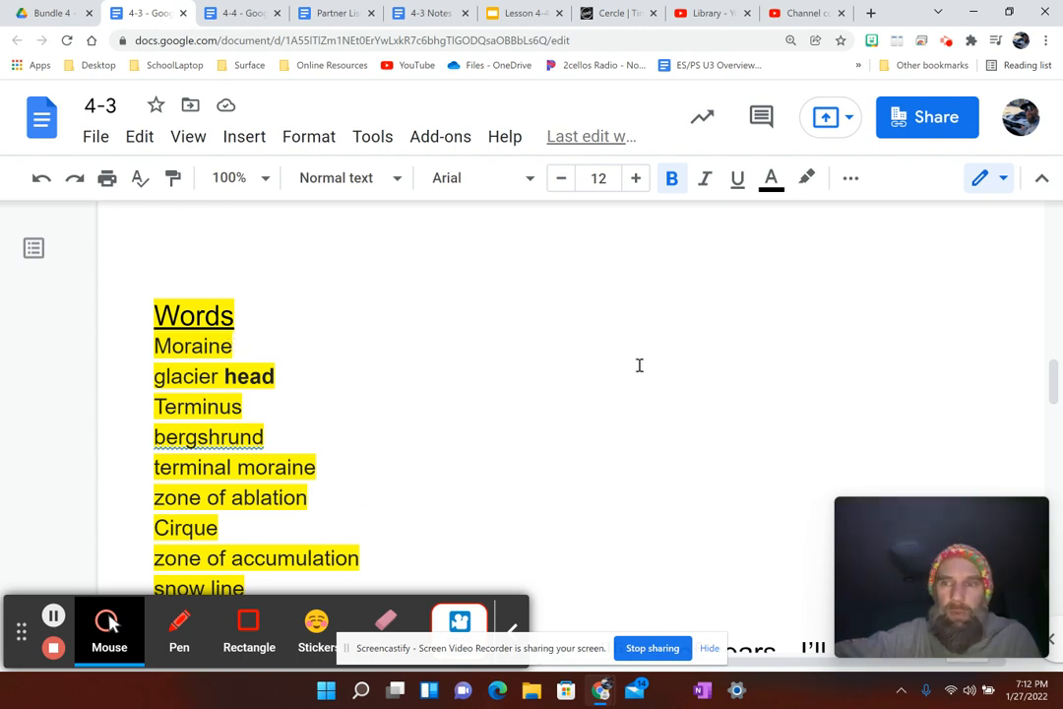
scroll("down", 3)
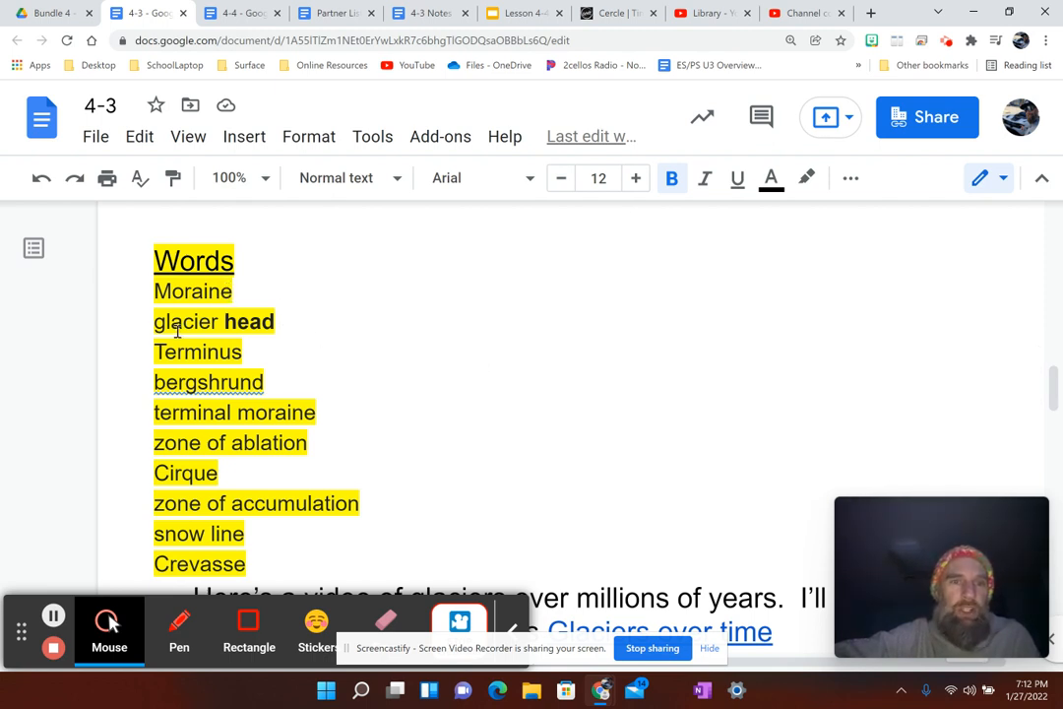
mouse_move(114, 356)
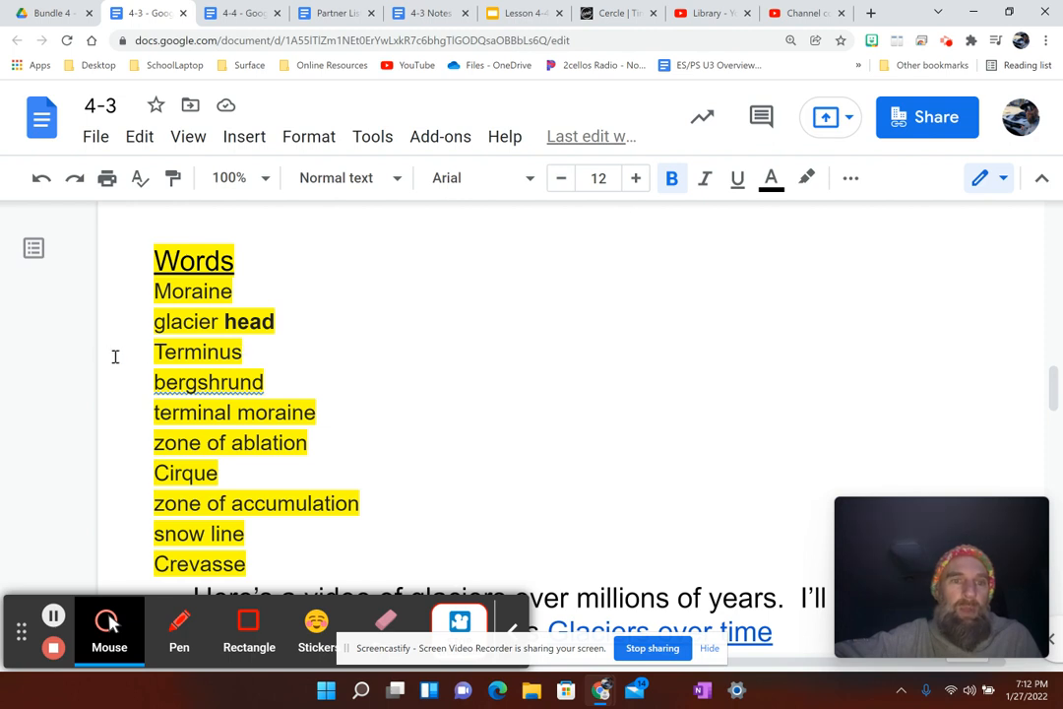
mouse_move(214, 387)
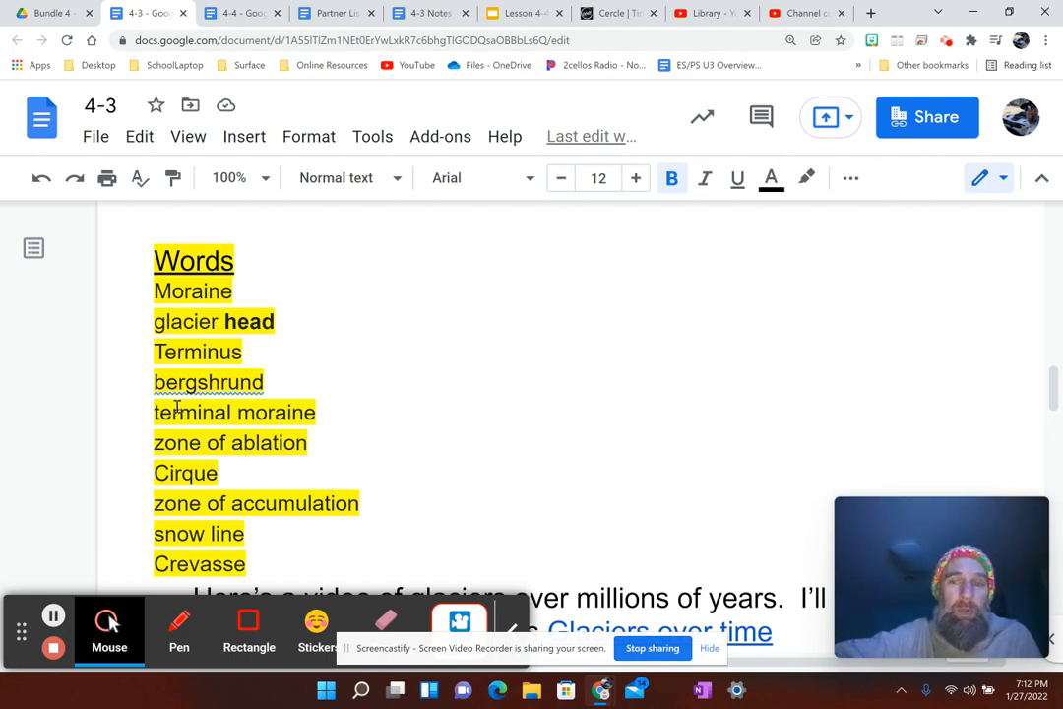
mouse_move(317, 445)
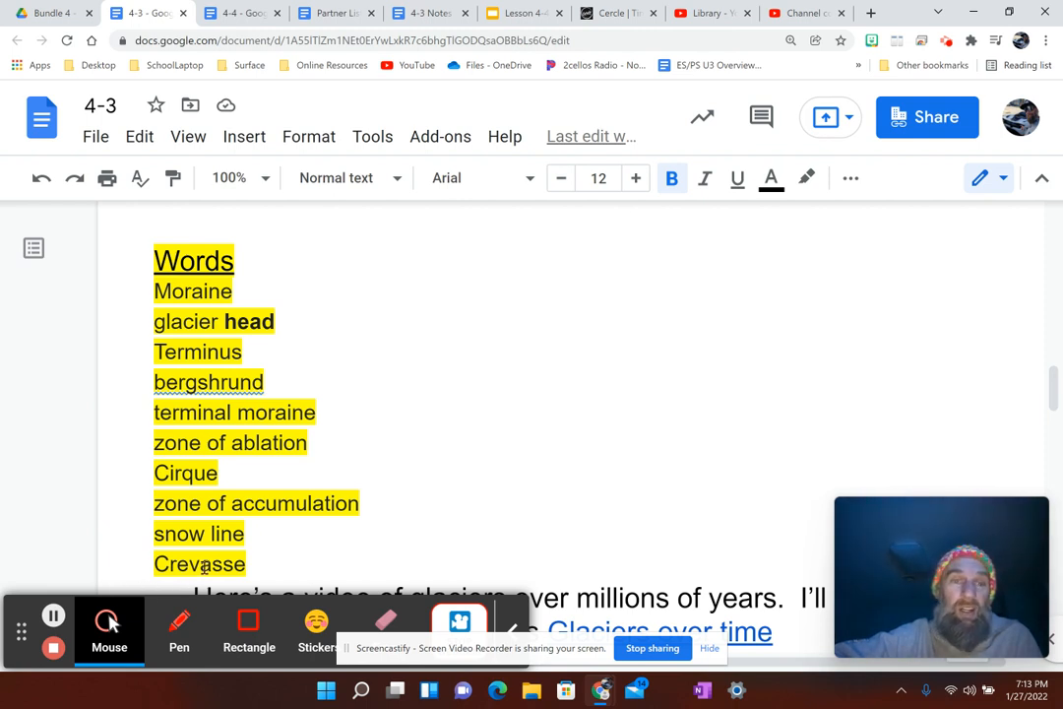
mouse_move(493, 448)
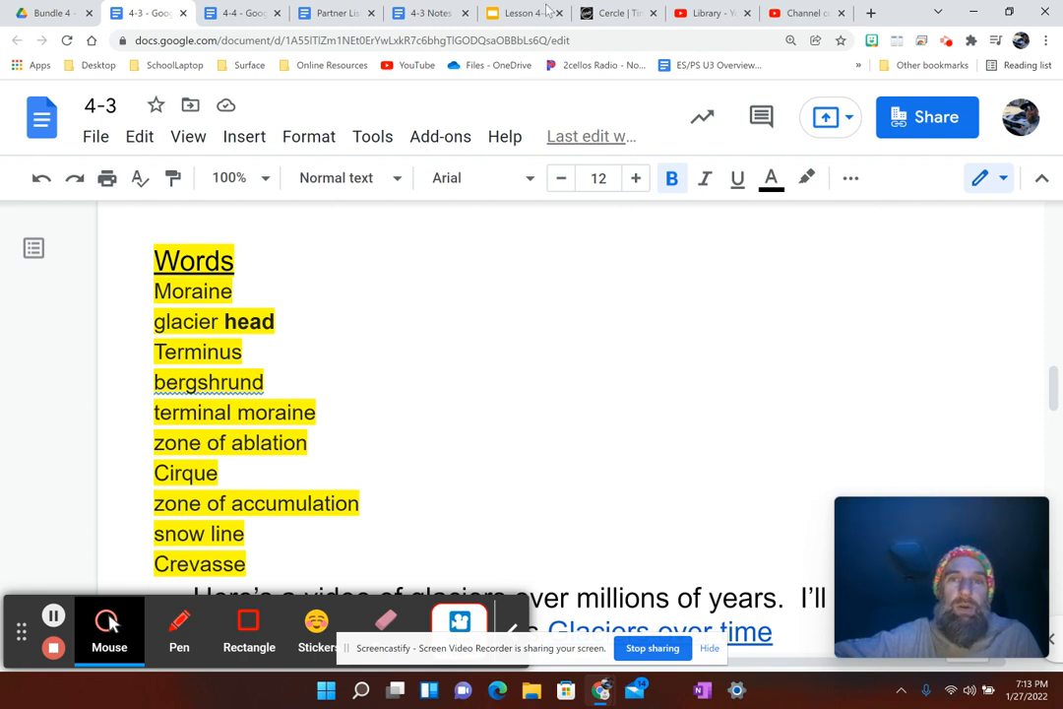
left_click(423, 11)
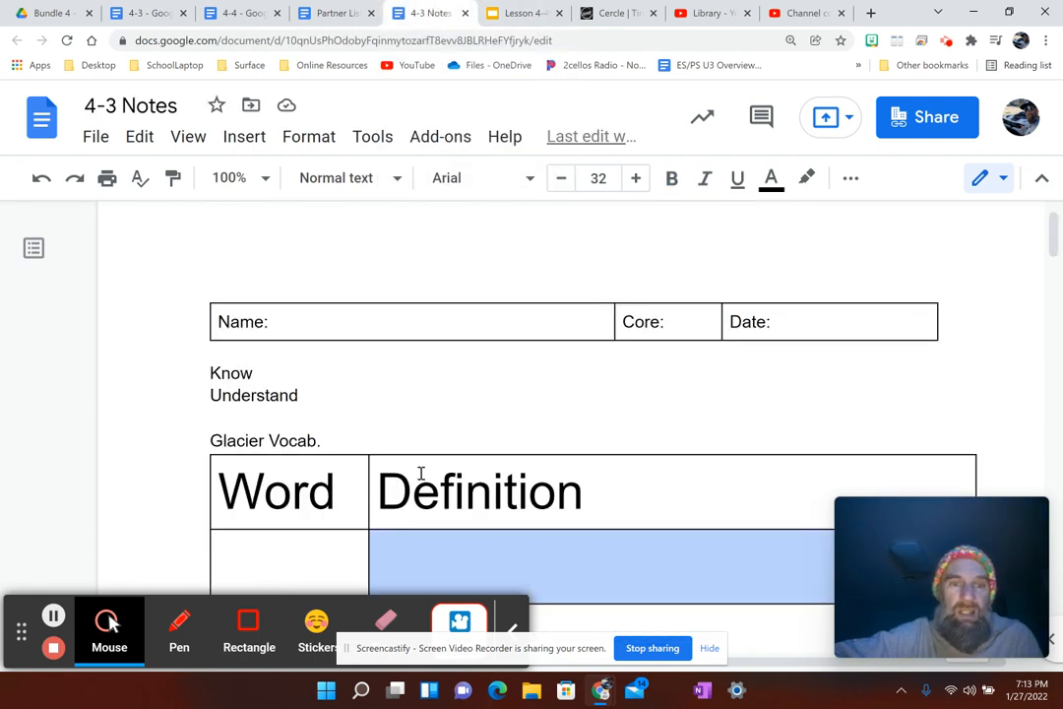
Step: Place the cursor in the first empty Word cell of the glacier vocab table
left_click(290, 564)
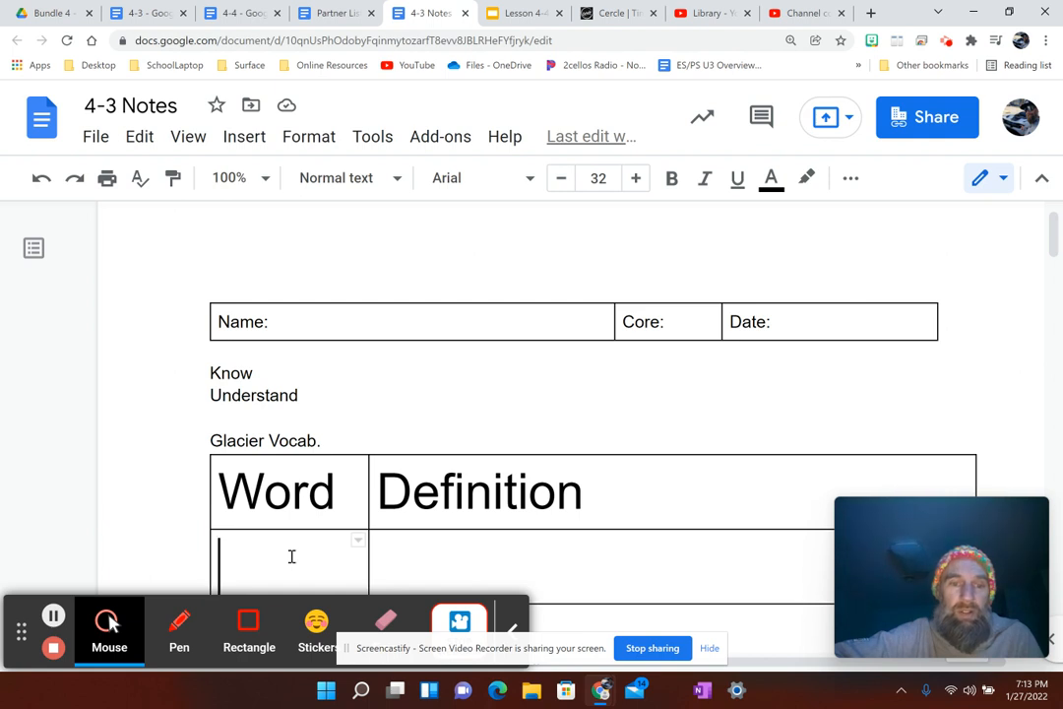
mouse_move(522, 548)
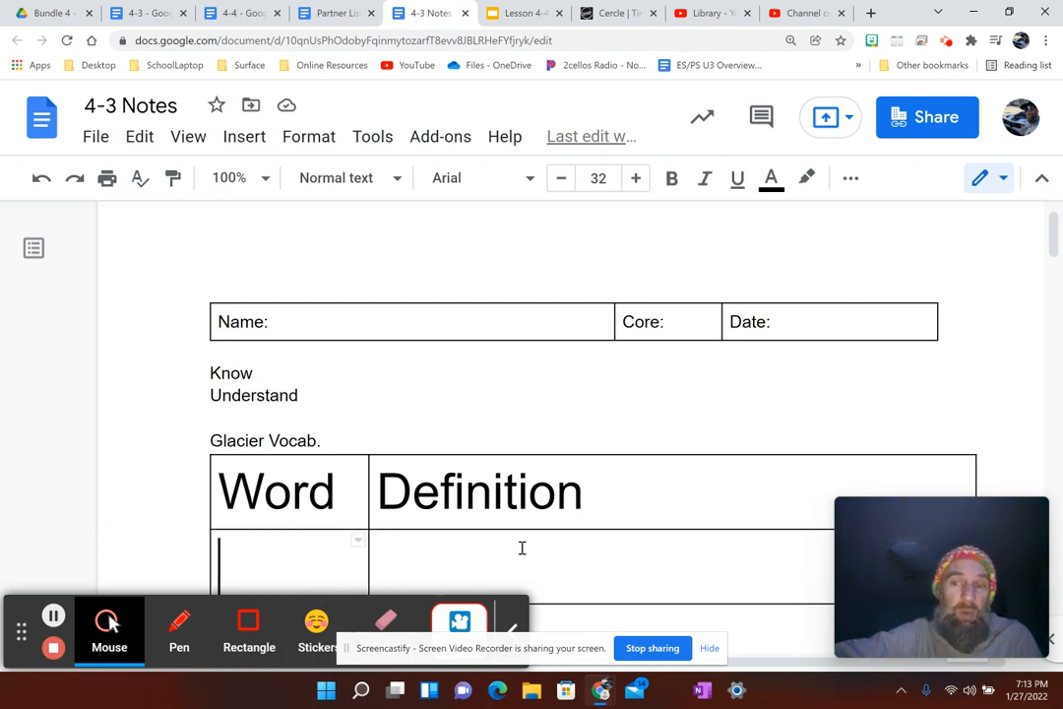
mouse_move(512, 357)
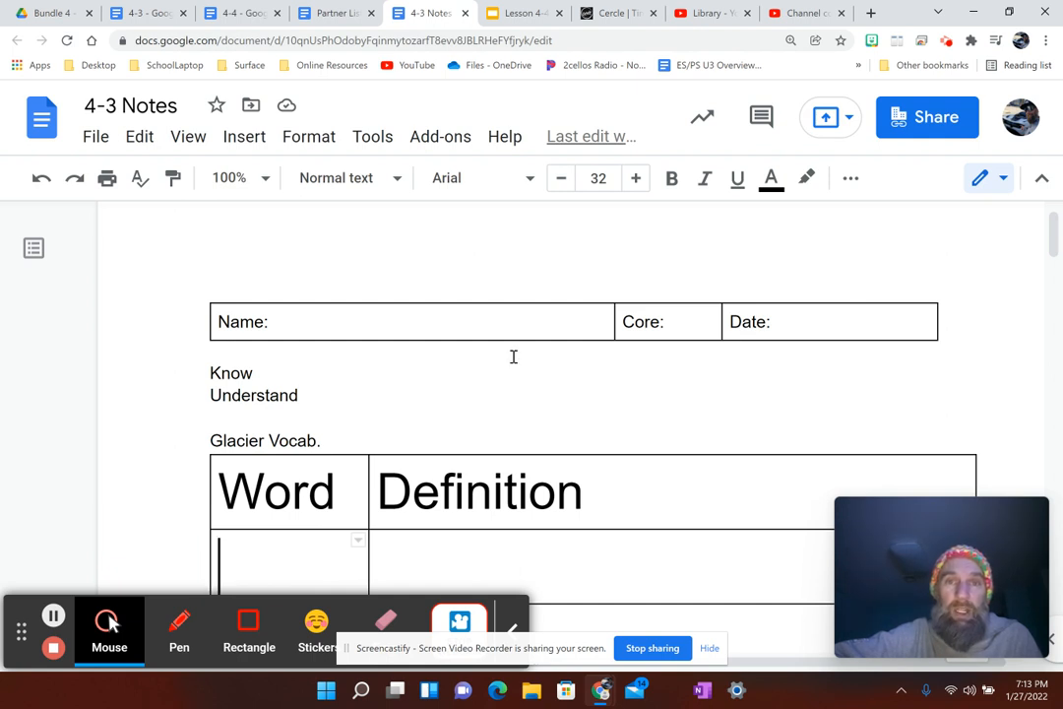